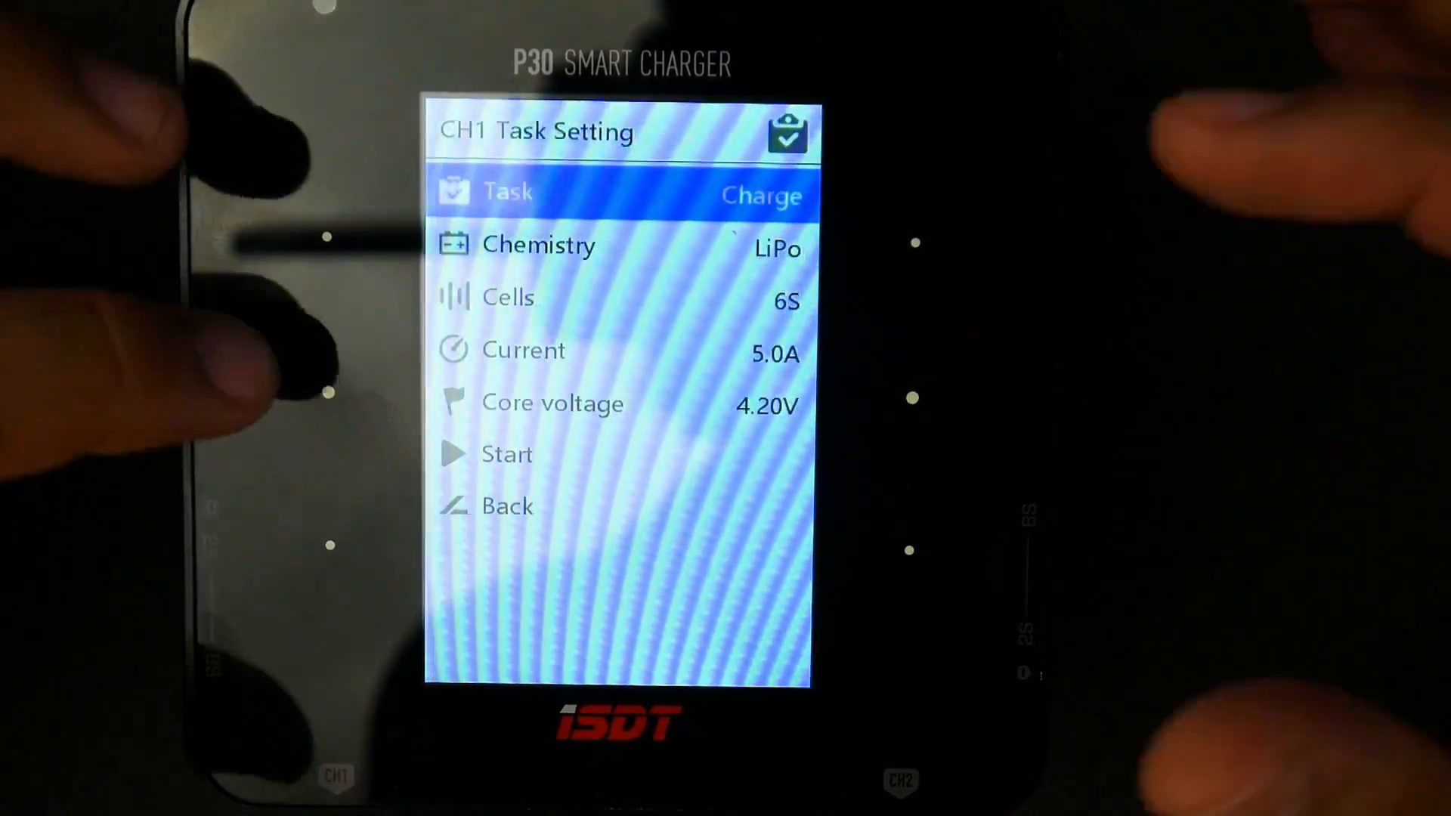
Keep Charge as the CH1 task, then display the charge-current presets (currently 5.0A)
{"action": "left_click", "coordinate": [758, 194]}
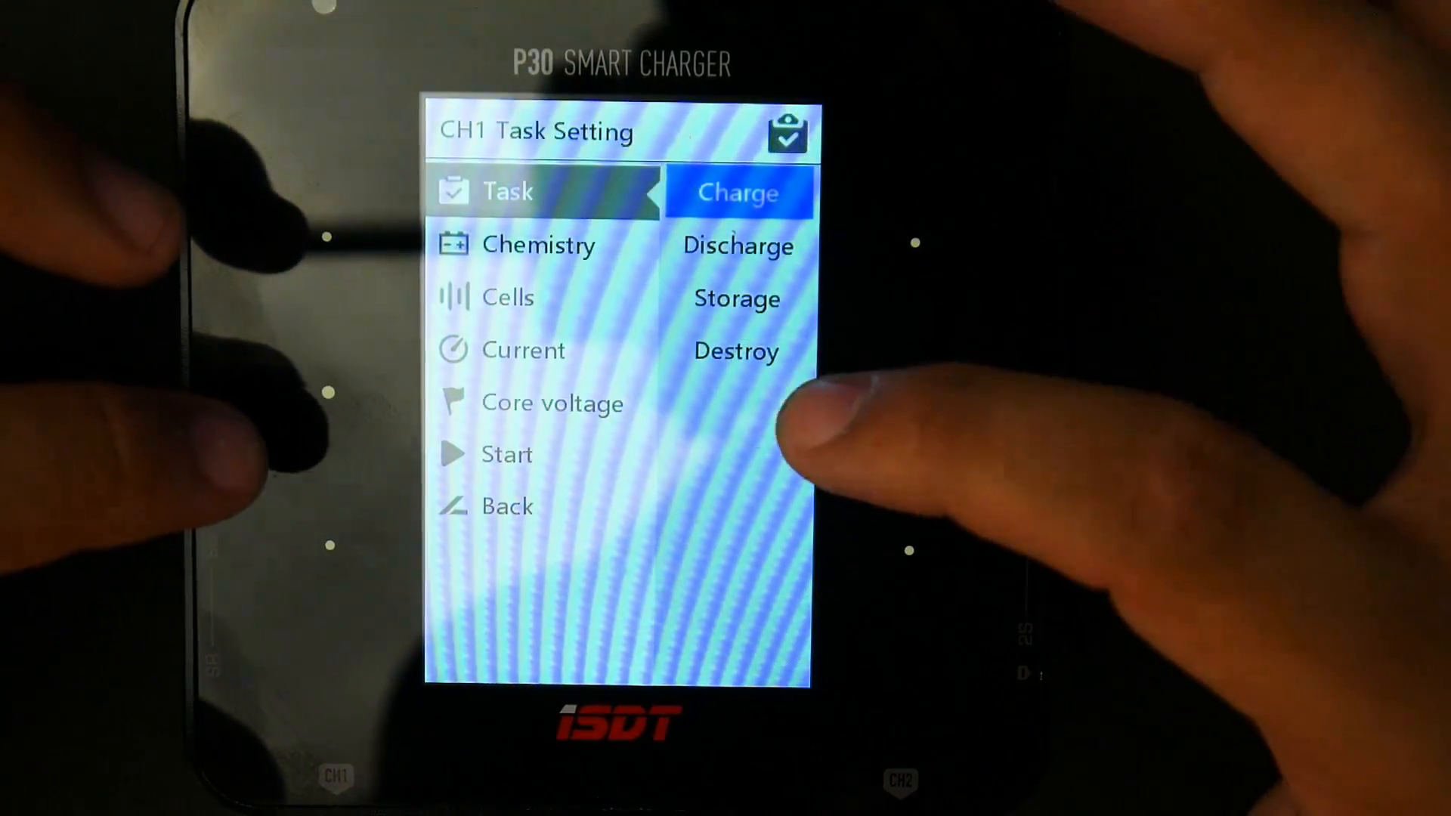
{"action": "left_click", "coordinate": [738, 192]}
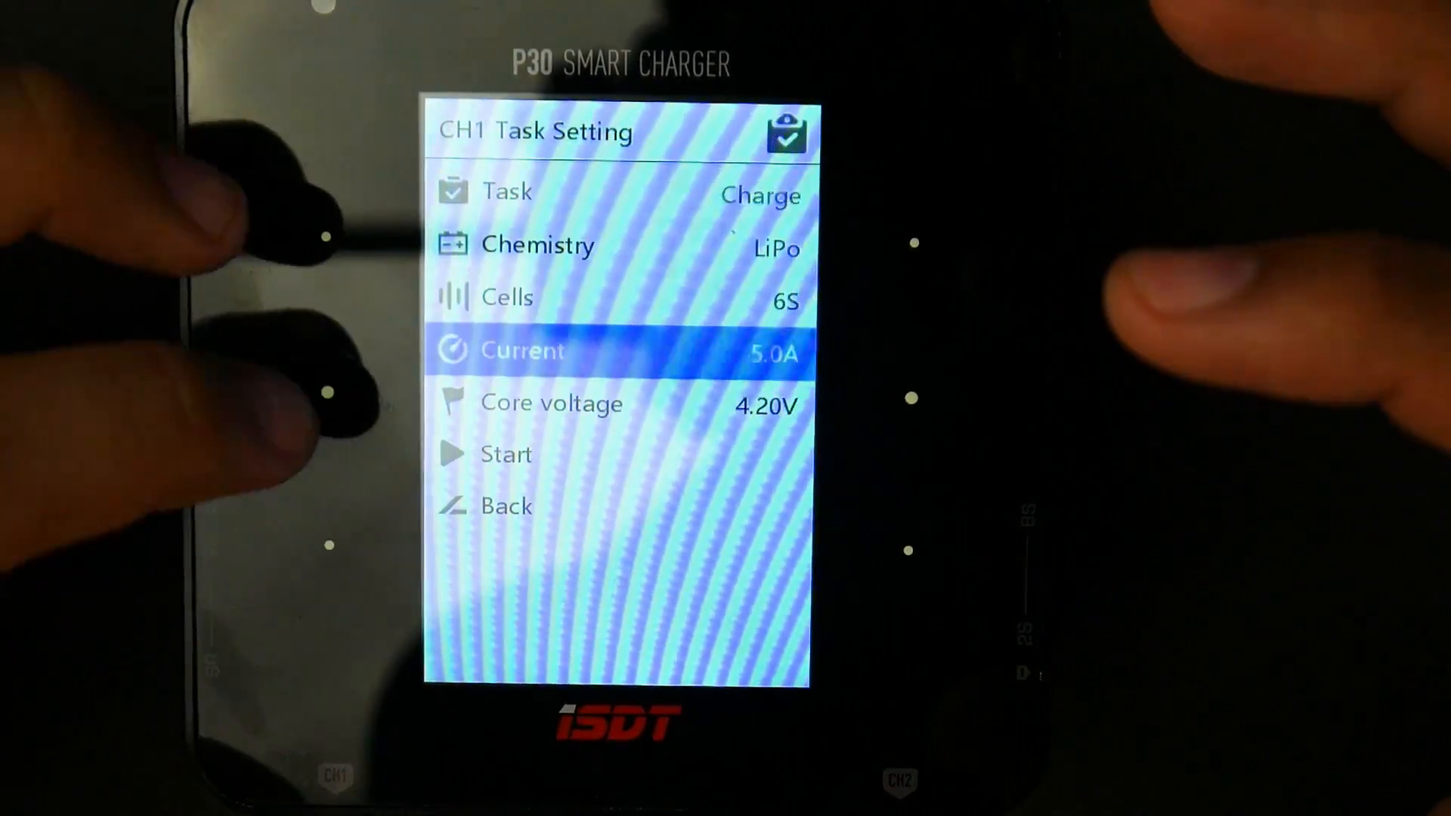
{"action": "left_click", "coordinate": [617, 349]}
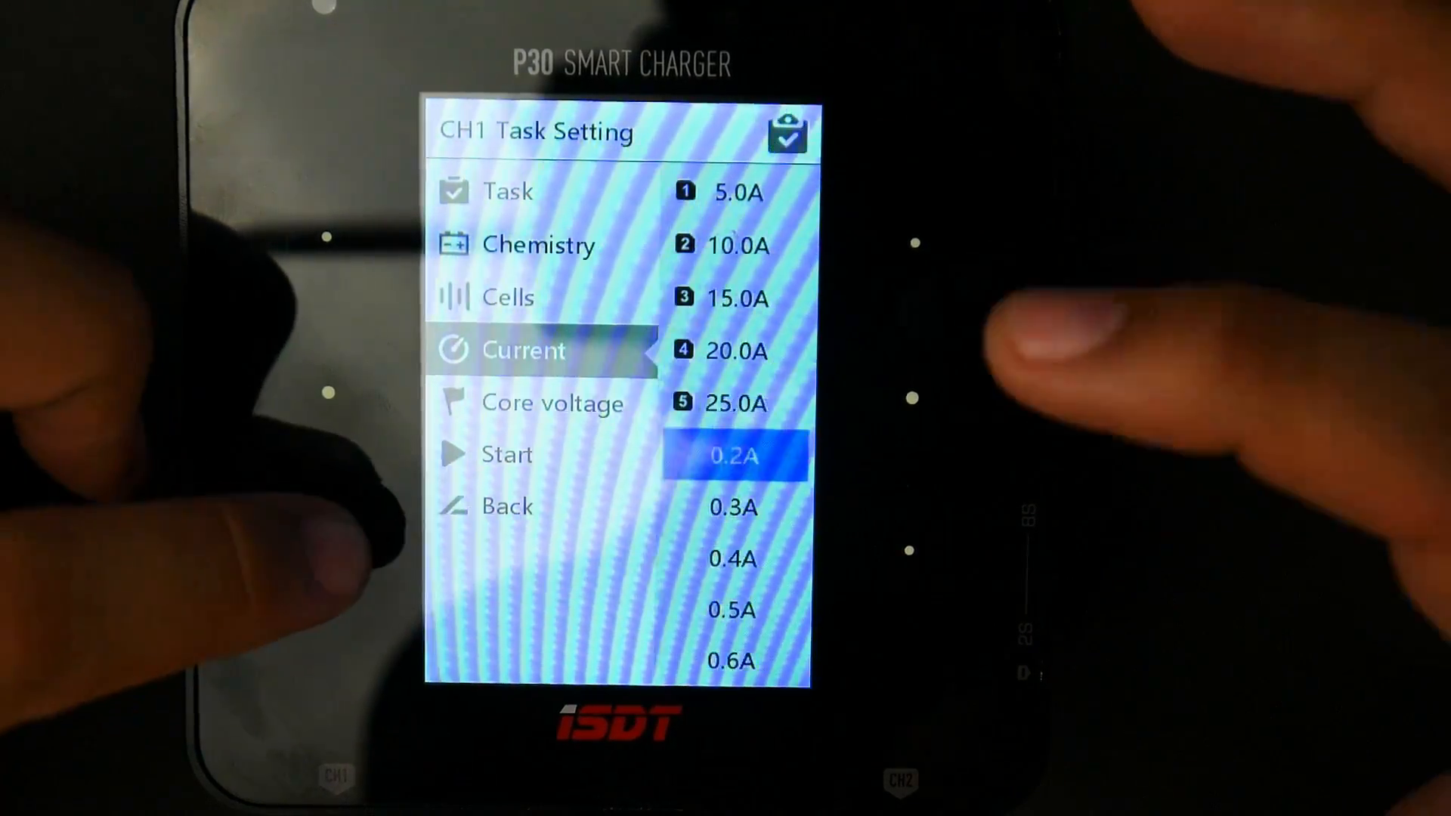